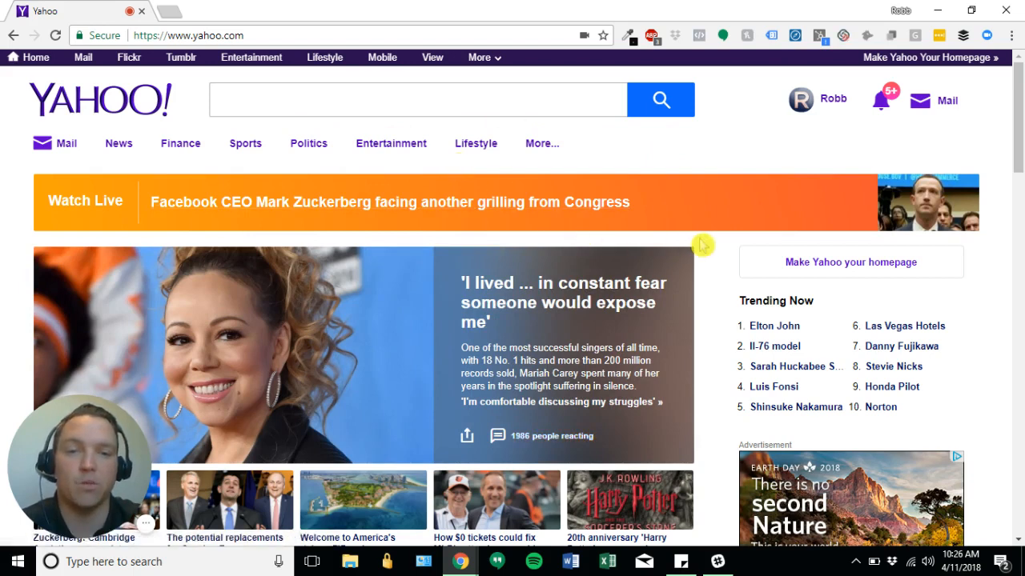
mouse_move(676, 141)
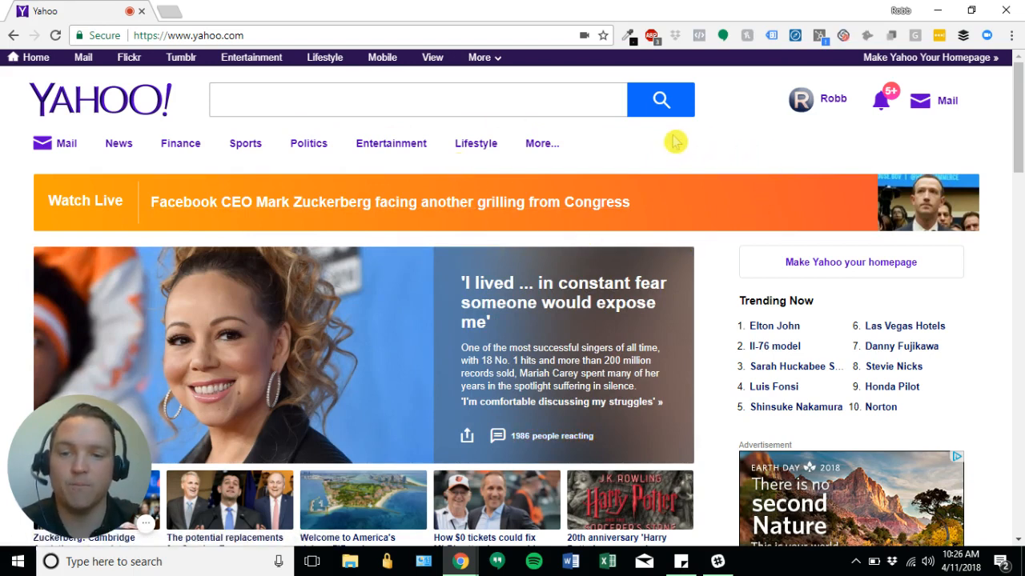
mouse_move(622, 144)
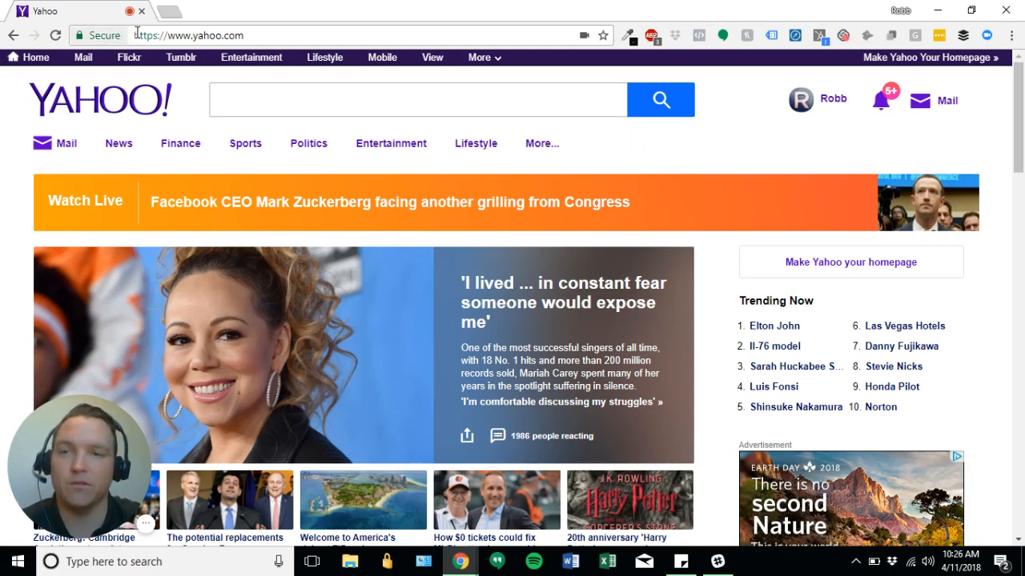
mouse_move(615, 144)
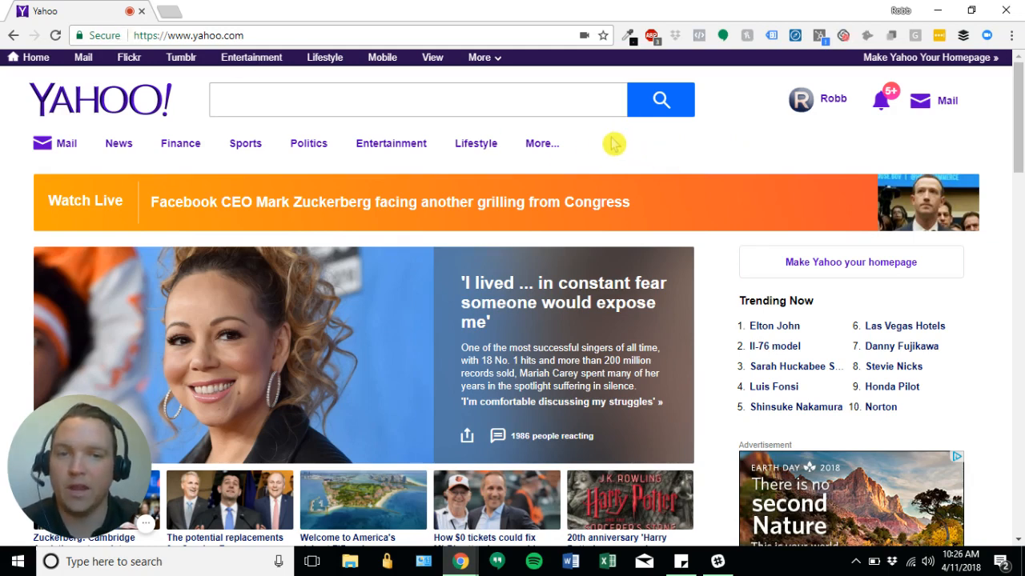
Step: Inspect the Yahoo homepage and switch DevTools to the Audits panel via the overflow menu
right_click(615, 144)
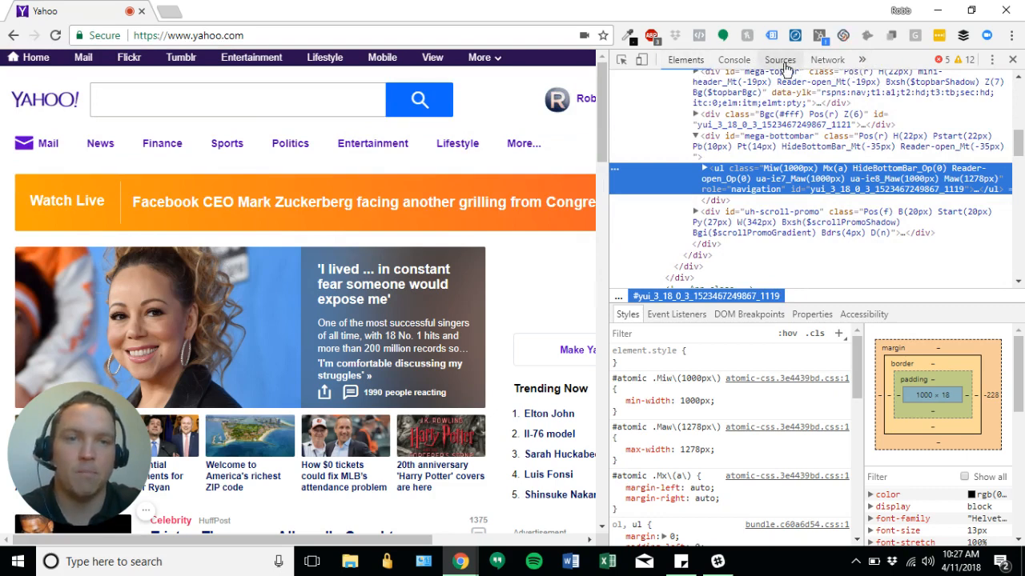
click(861, 59)
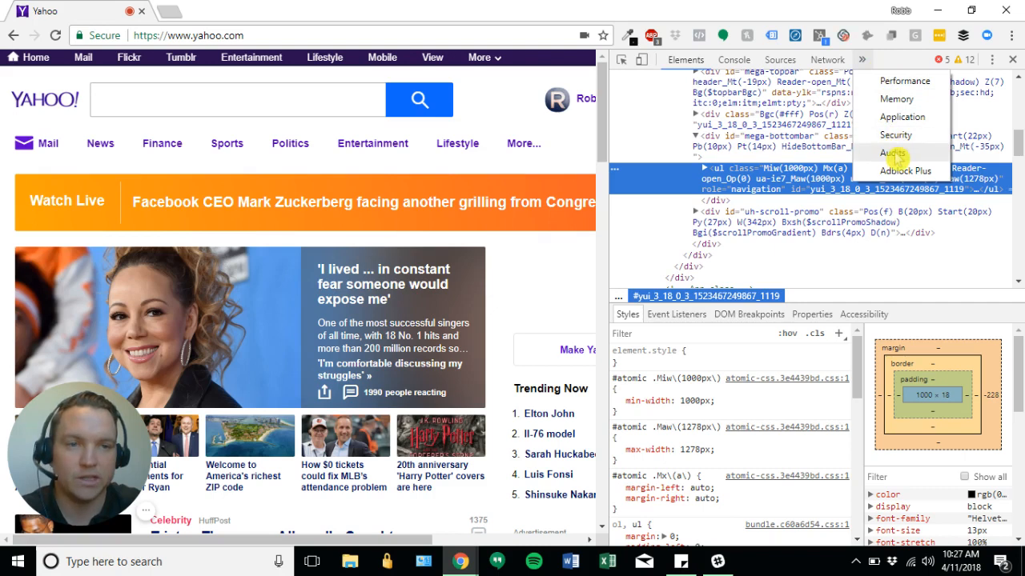
click(892, 153)
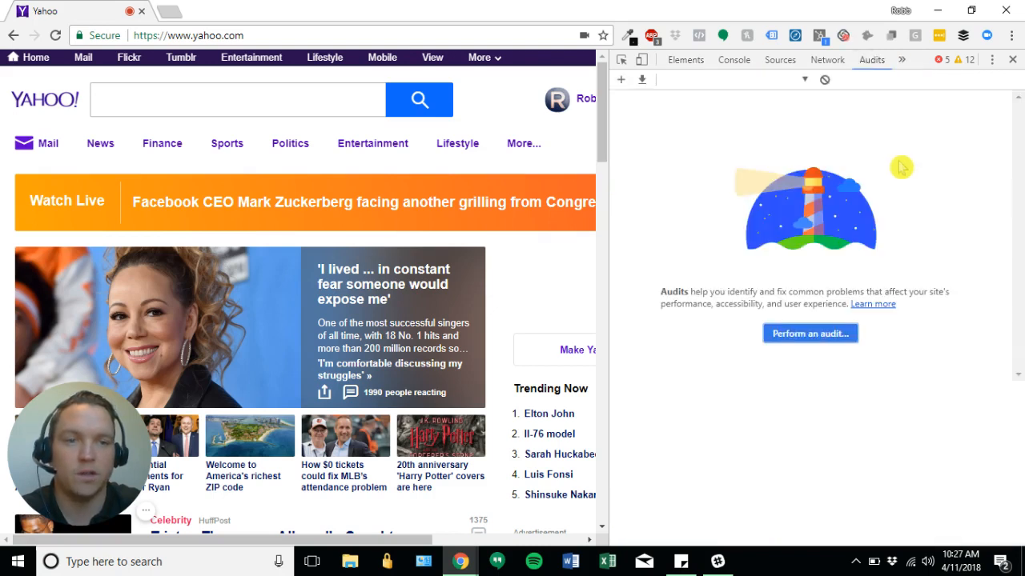
mouse_move(815, 291)
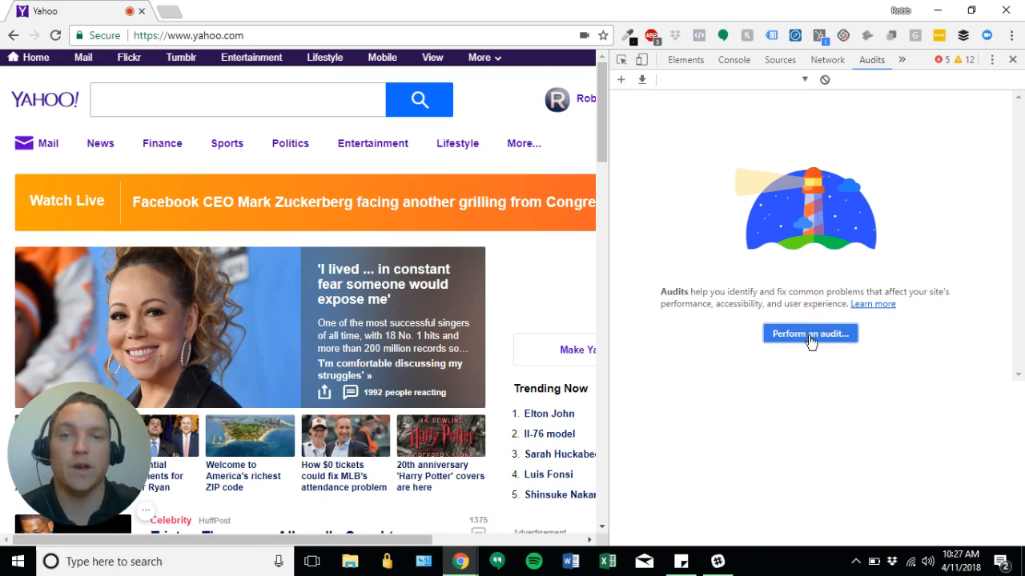
Step: Begin a new audit with only the Performance category checked
click(810, 334)
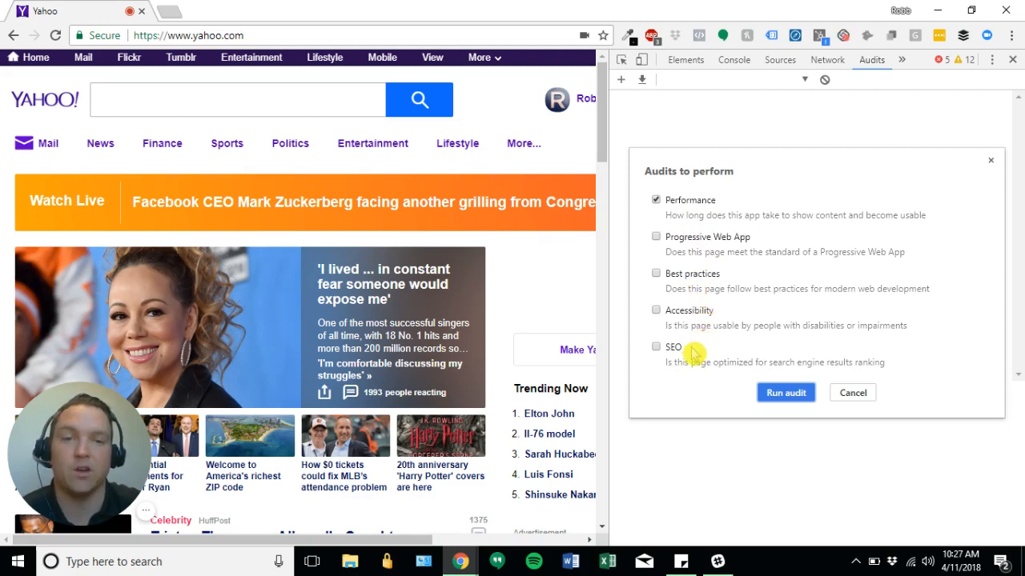
mouse_move(765, 227)
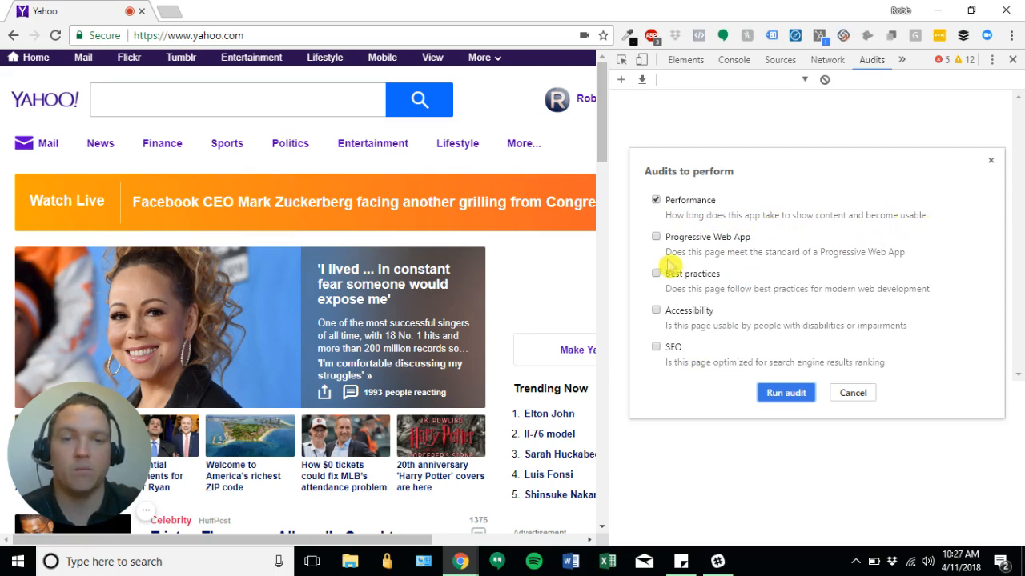
mouse_move(856, 259)
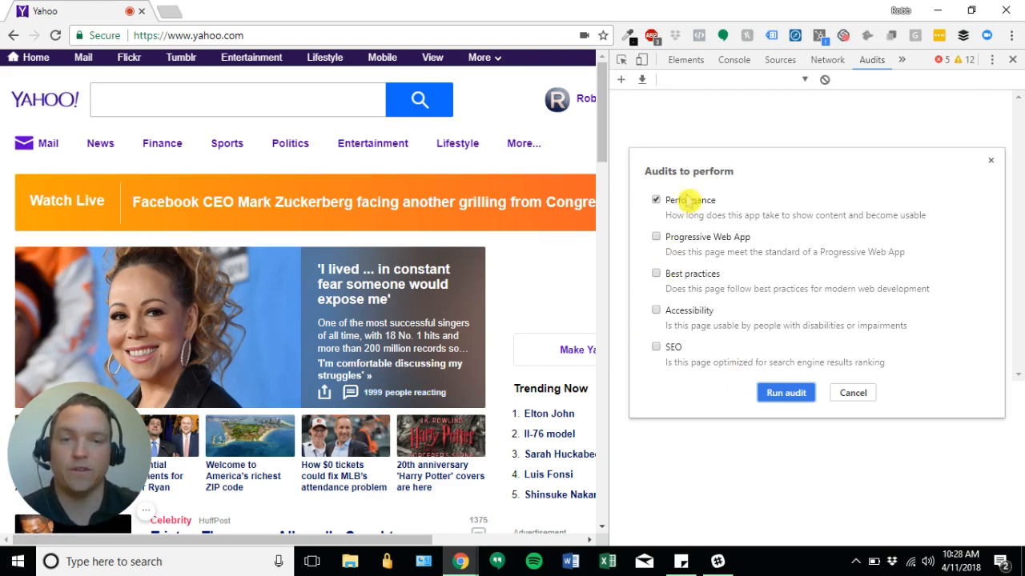
mouse_move(656, 227)
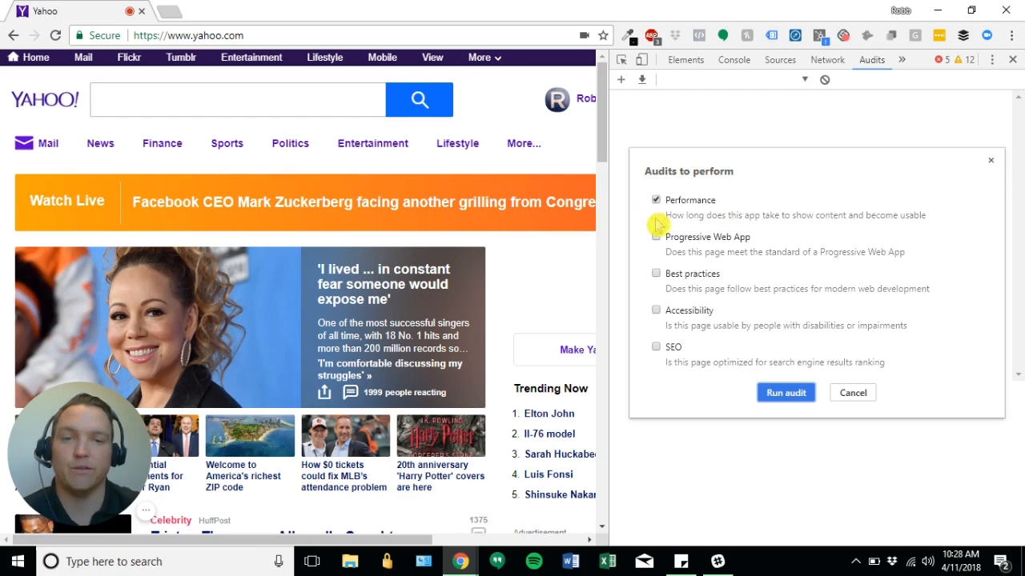
mouse_move(720, 211)
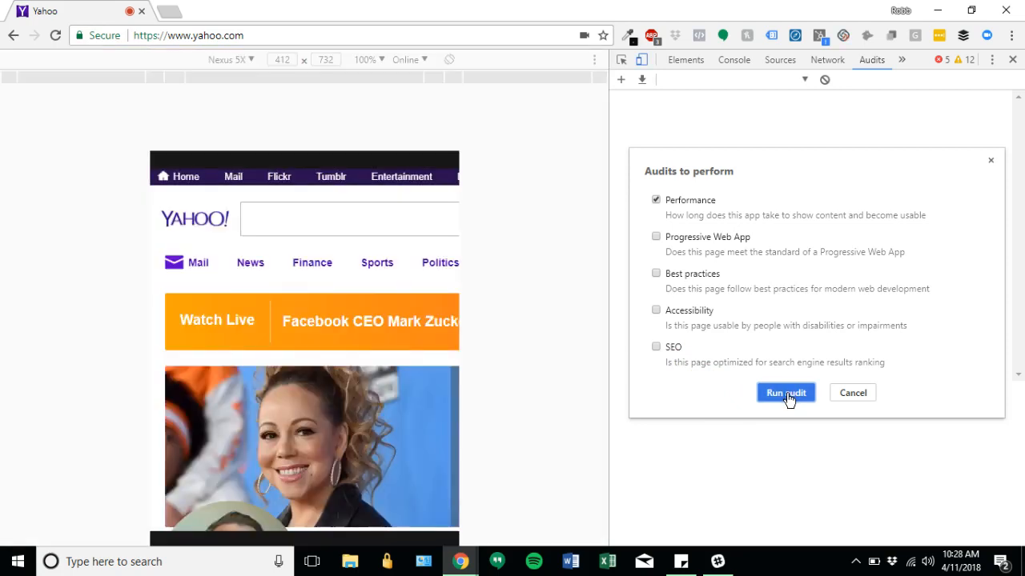
Step: Run the Performance-only audit of yahoo.com
click(785, 392)
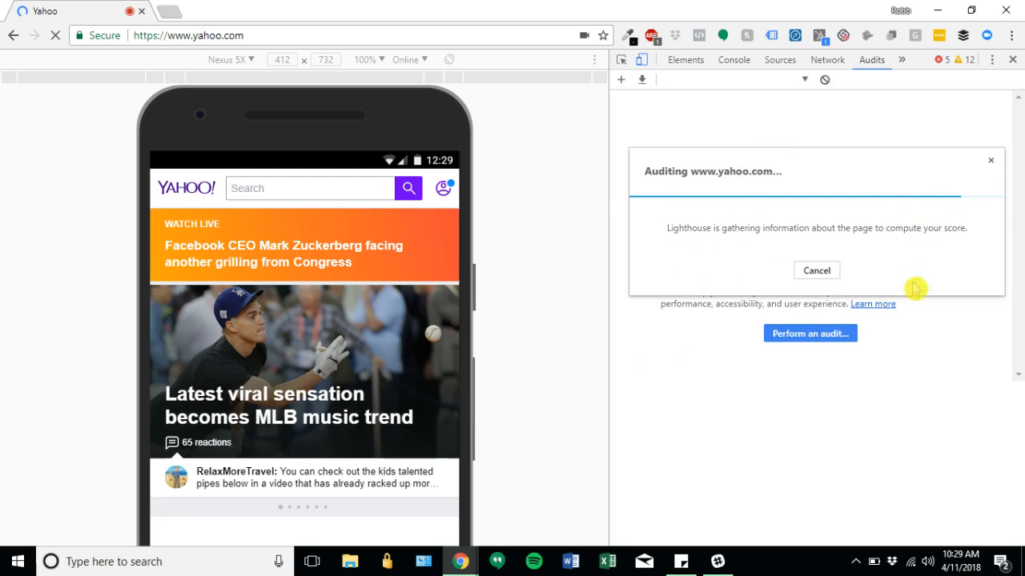
mouse_move(682, 285)
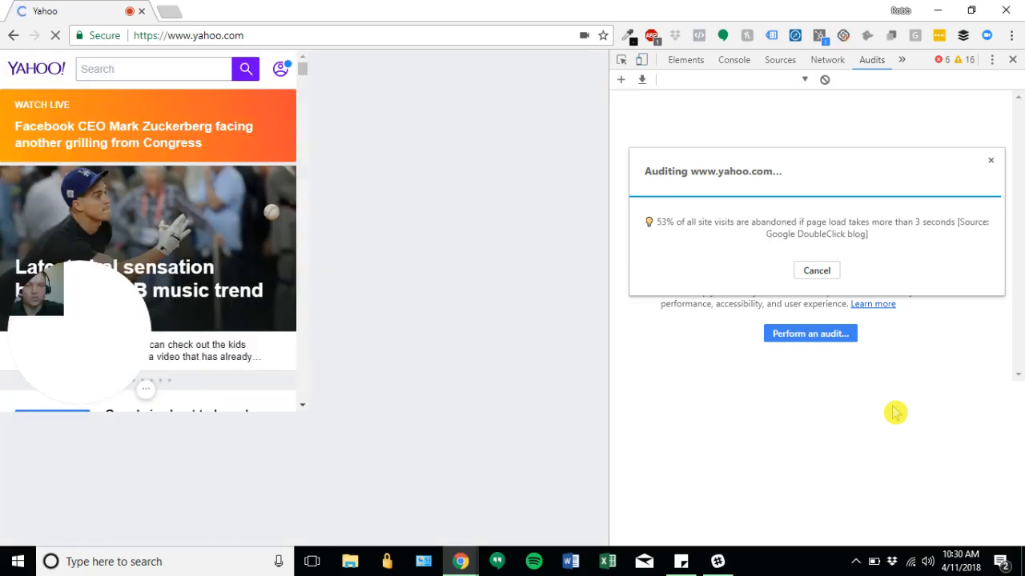
click(810, 333)
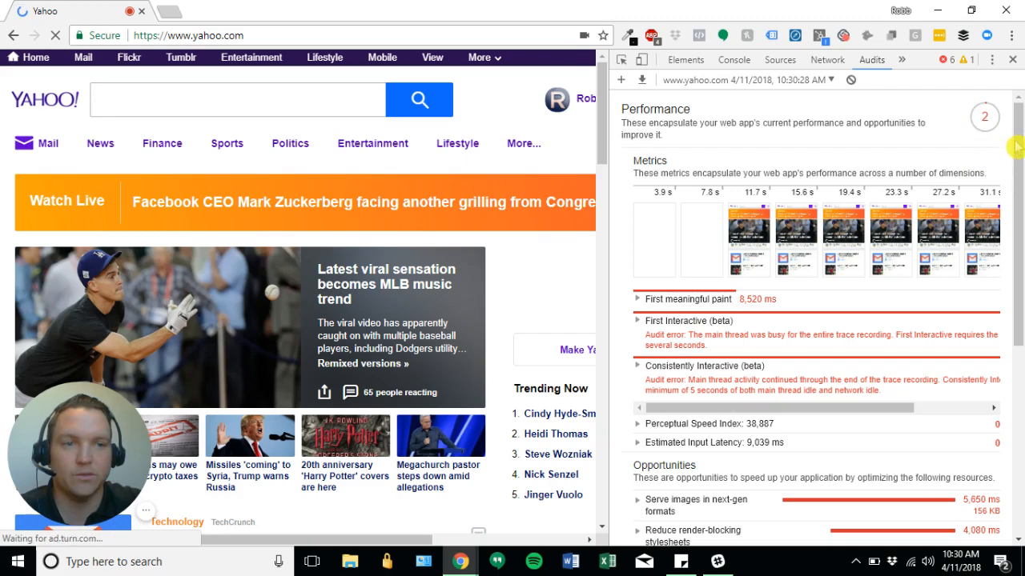
Step: Expand the next-gen image formats and inefficient cache policy findings while reading the report
scroll(down, 3)
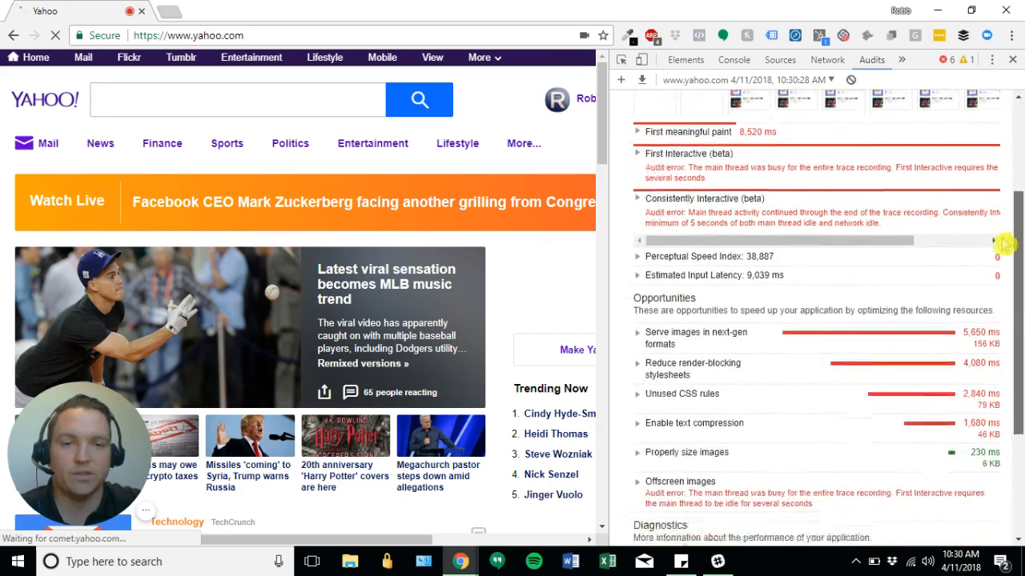
scroll(down, 3)
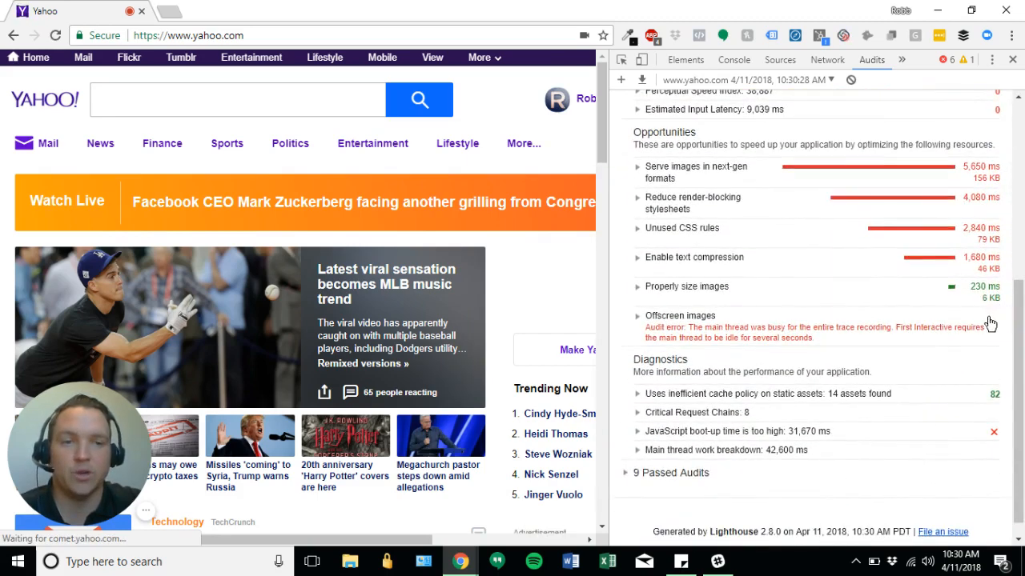
click(637, 168)
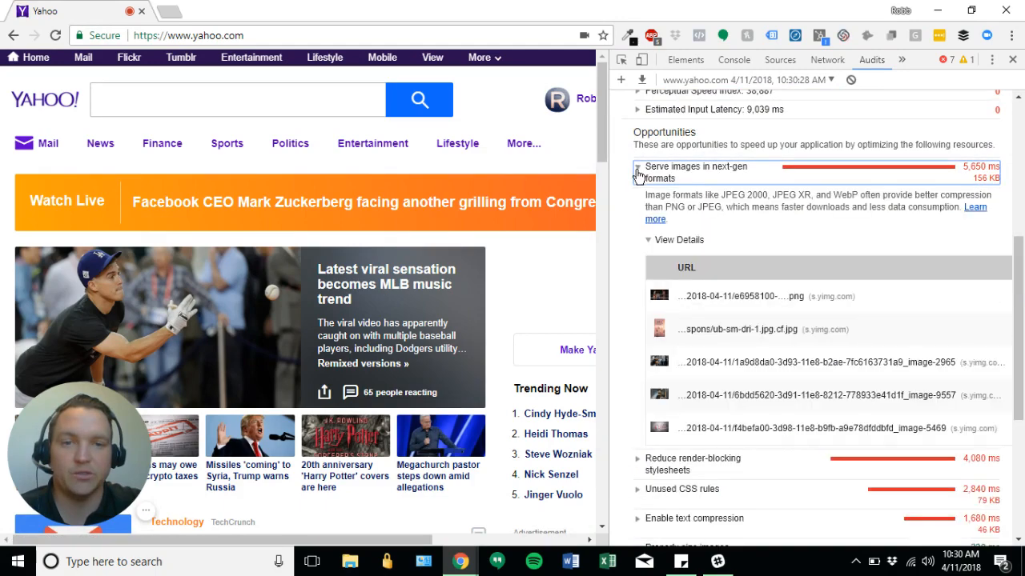
scroll(down, 3)
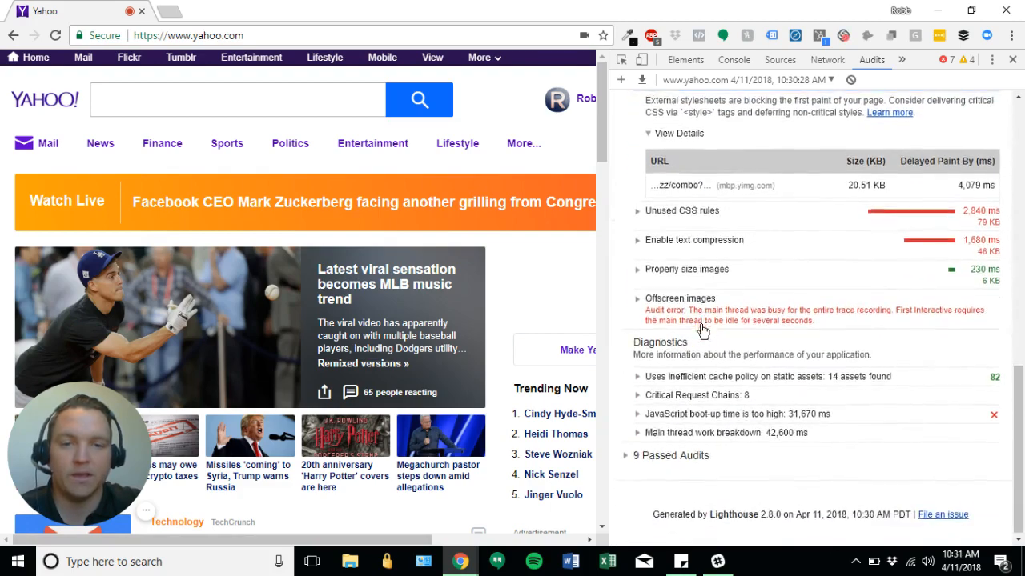
click(765, 376)
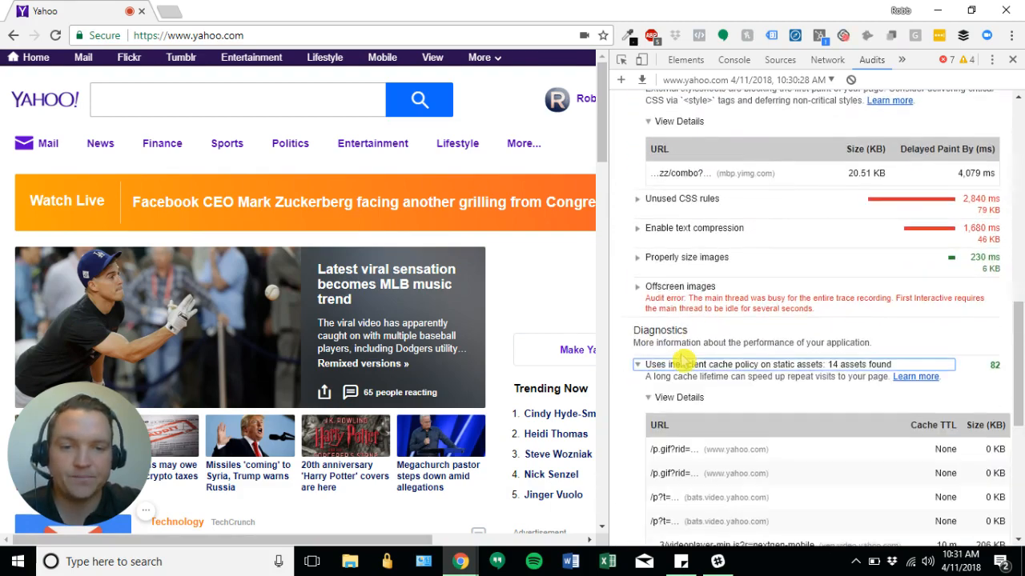
scroll(down, 3)
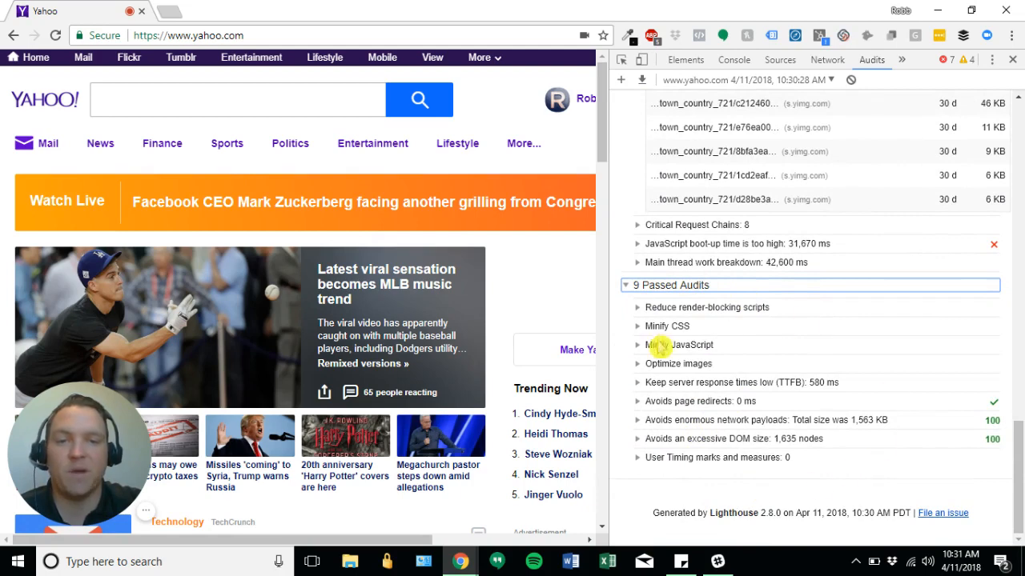
mouse_move(685, 487)
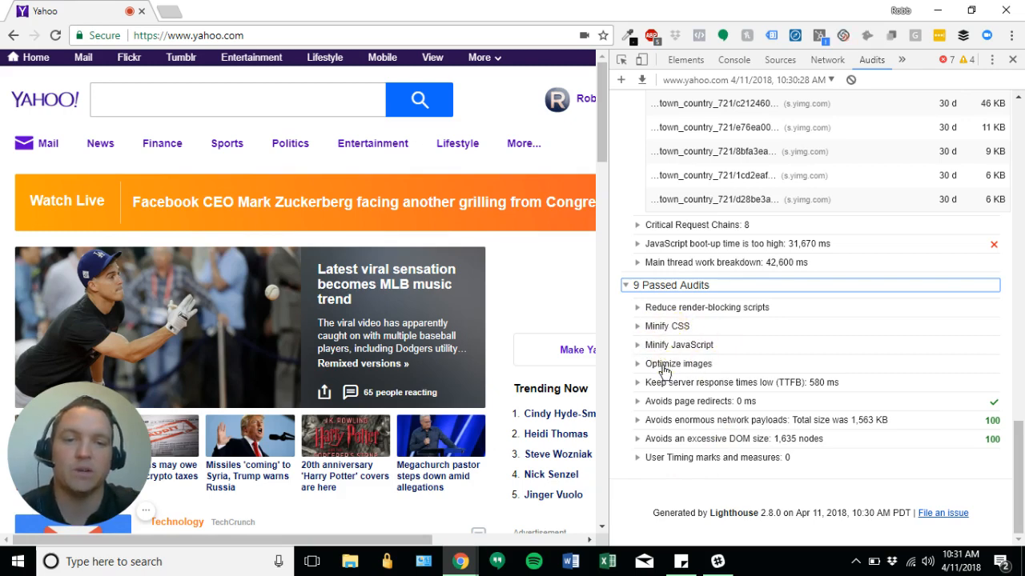
mouse_move(745, 385)
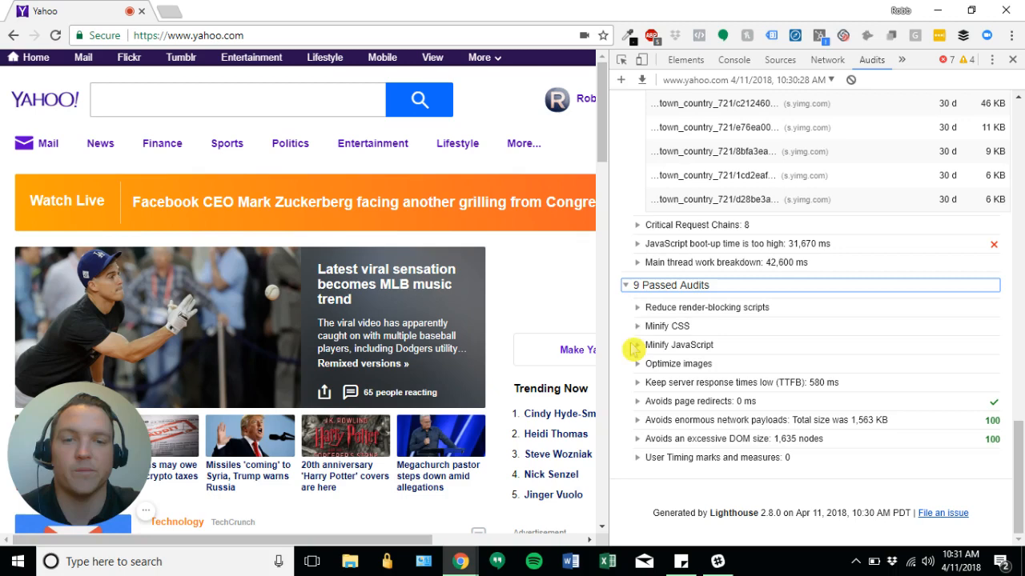
mouse_move(698, 185)
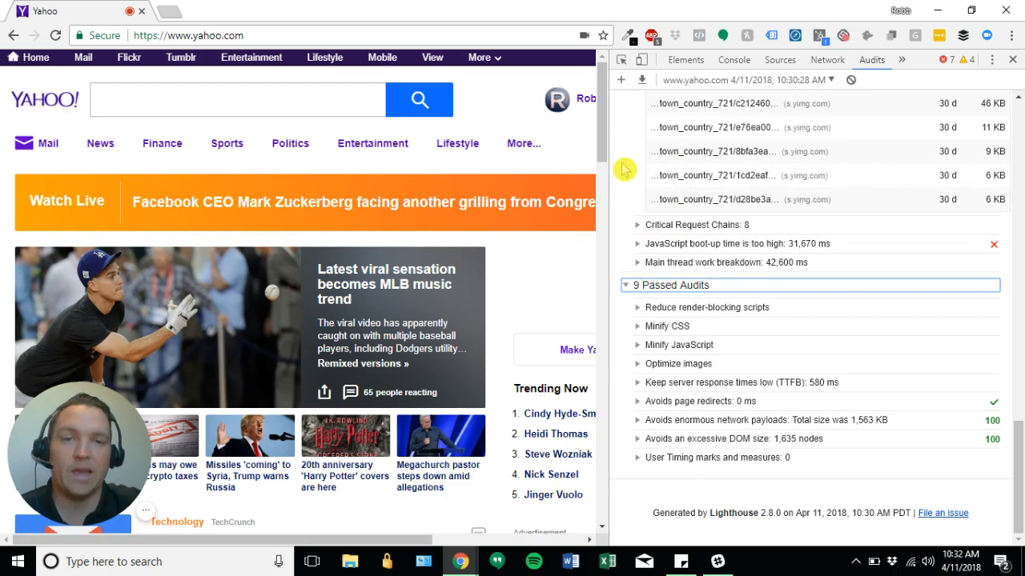
mouse_move(643, 80)
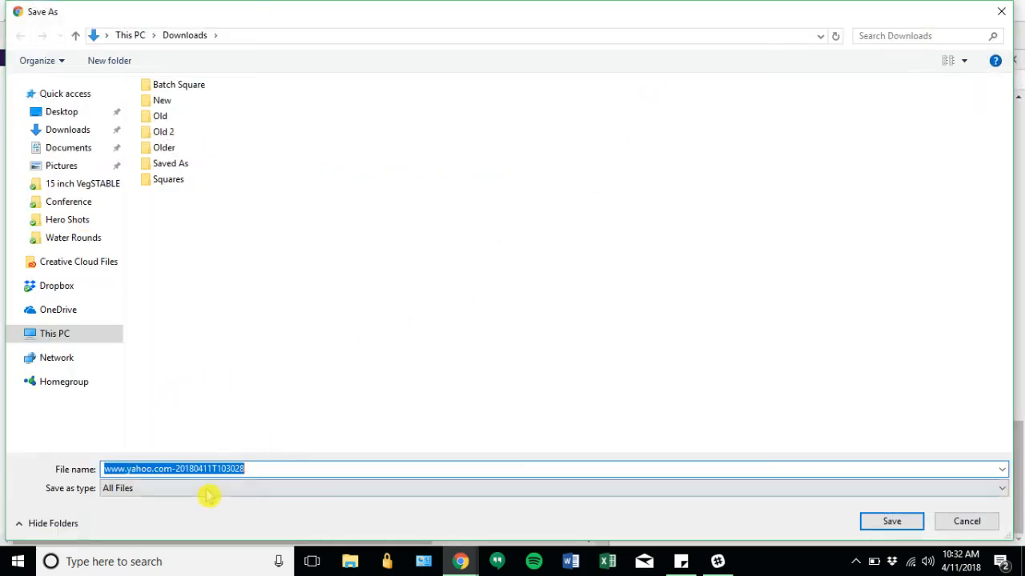
mouse_move(211, 22)
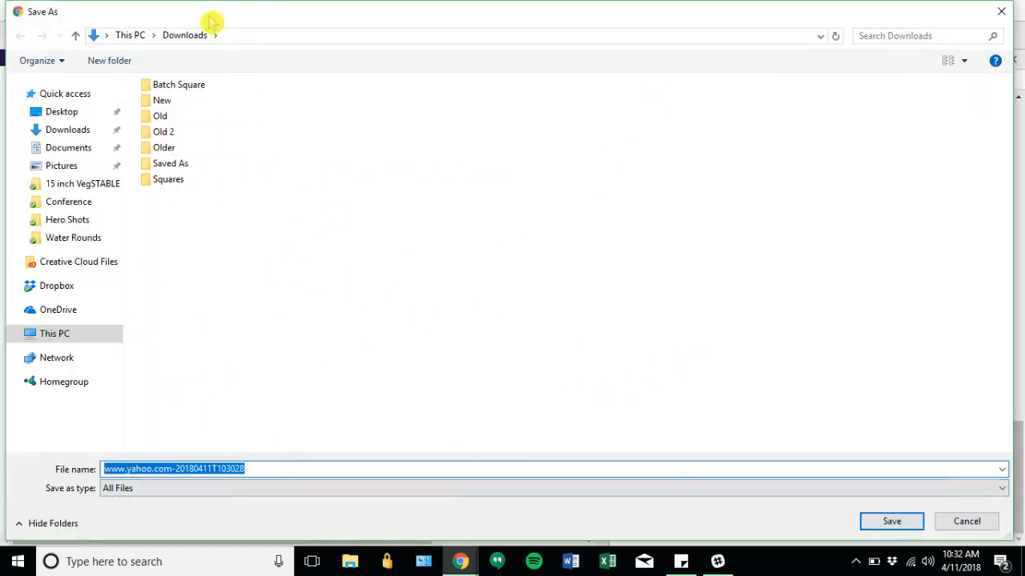
Step: Save the yahoo.com report to Downloads under its default file name
click(890, 522)
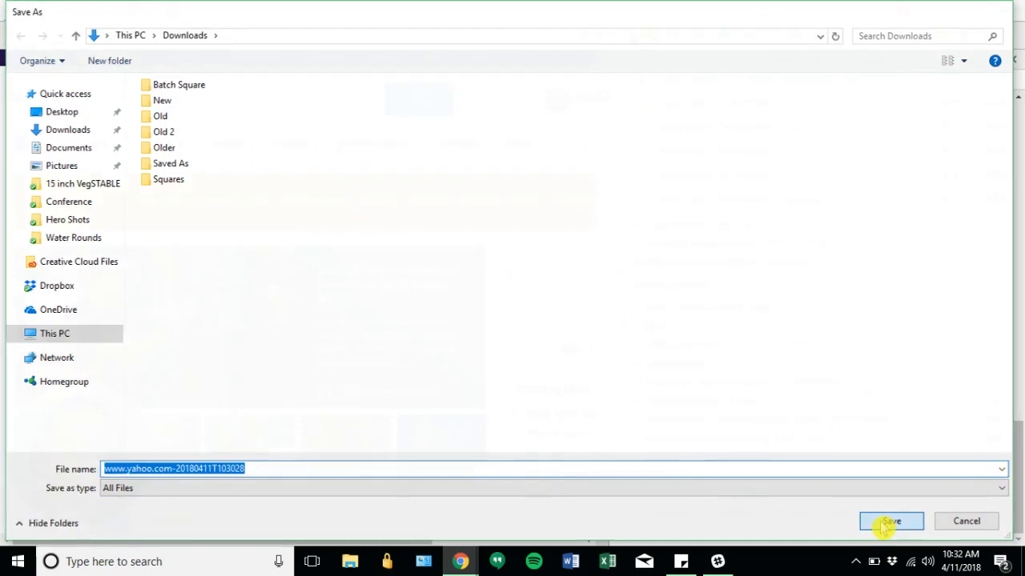
click(890, 521)
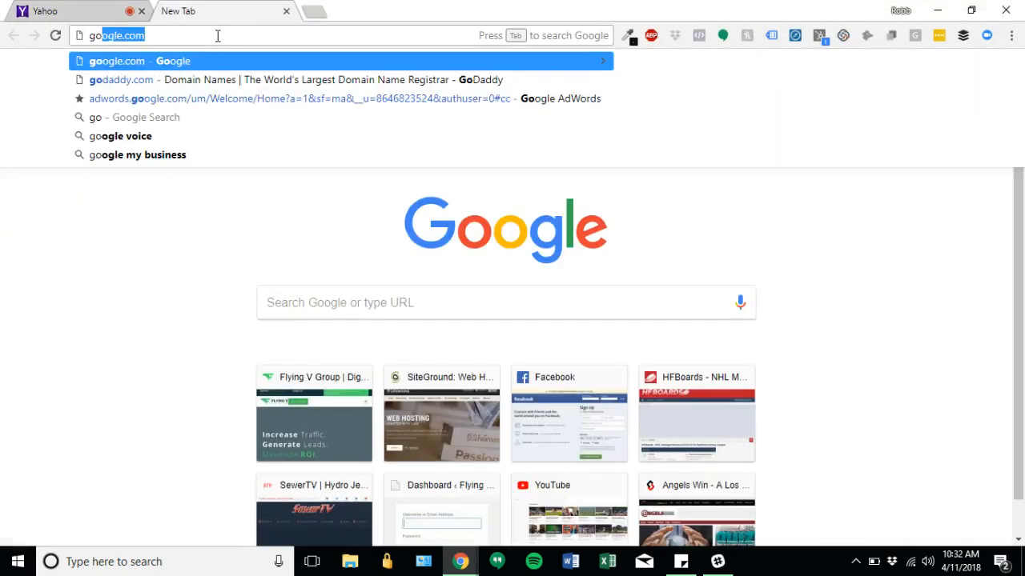
Step: Search Google for 'google lighthouse viewer' and open the Lighthouse Report Viewer result
text(google lightou)
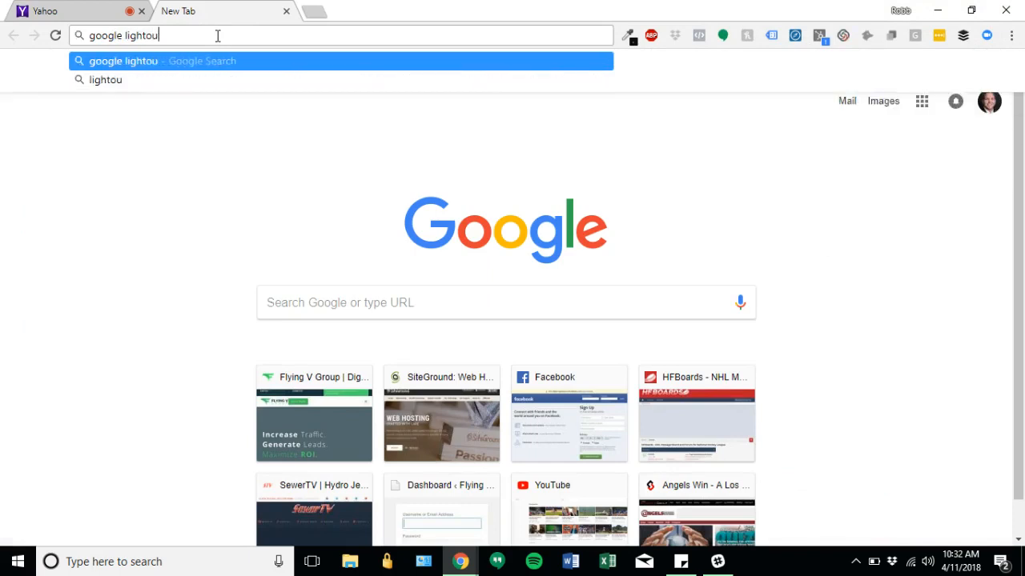
text(house viewer)
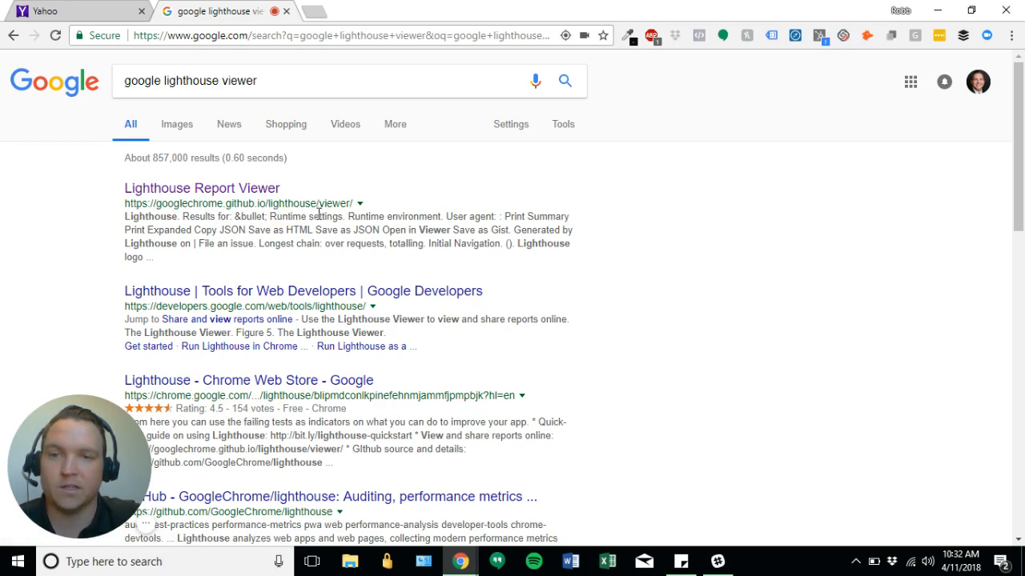
click(202, 189)
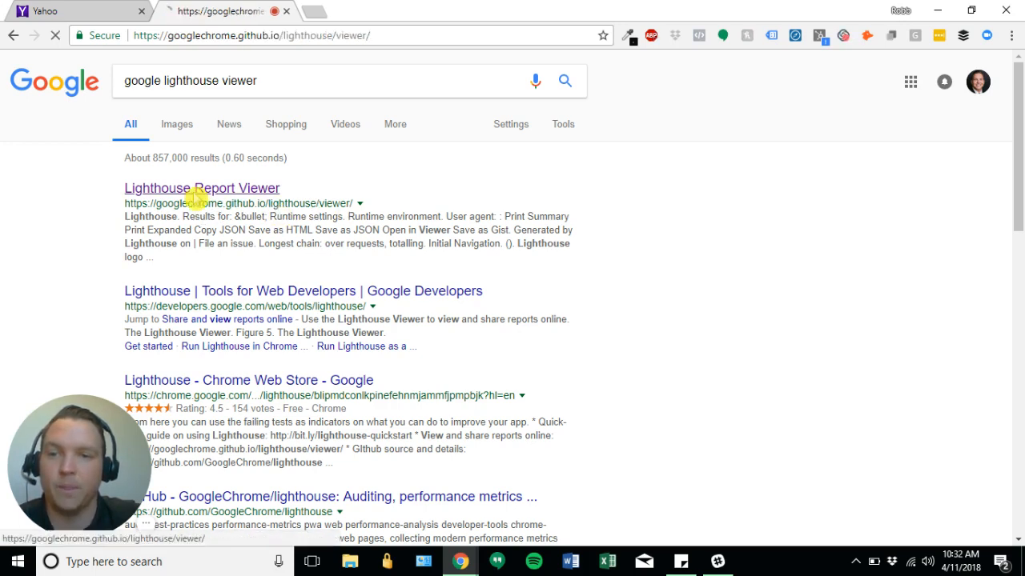
click(202, 189)
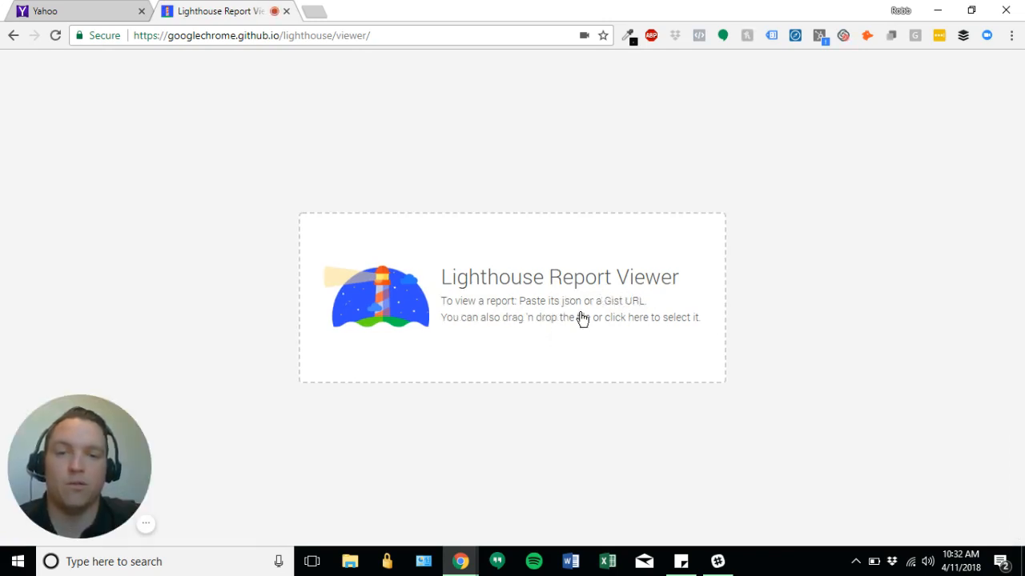
mouse_move(483, 329)
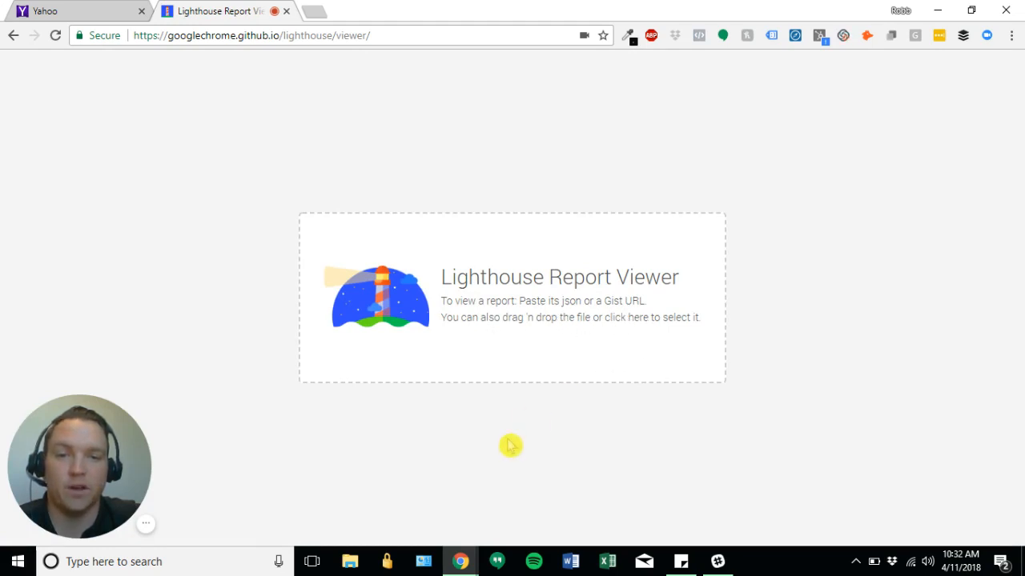
mouse_move(551, 301)
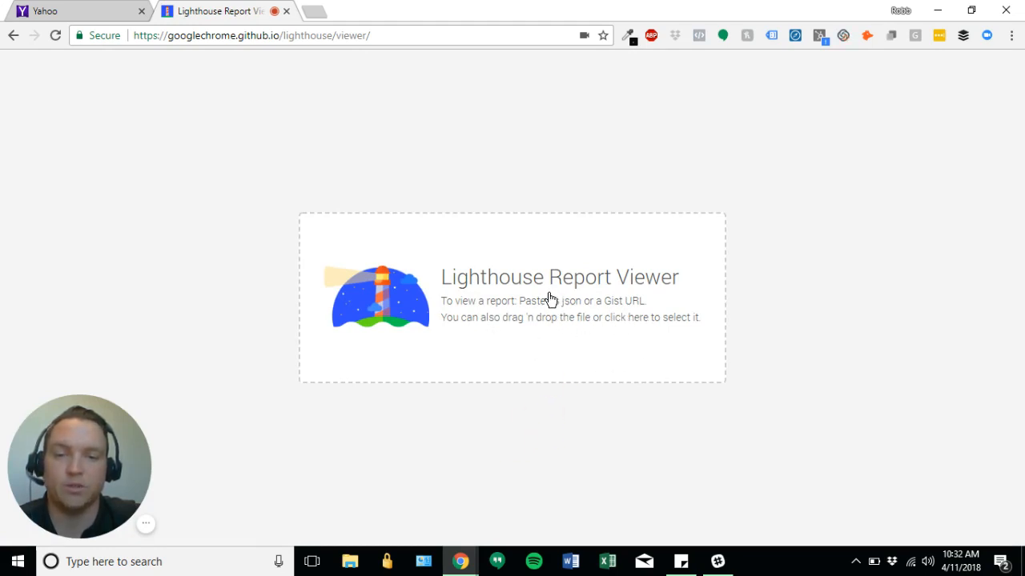
click(633, 317)
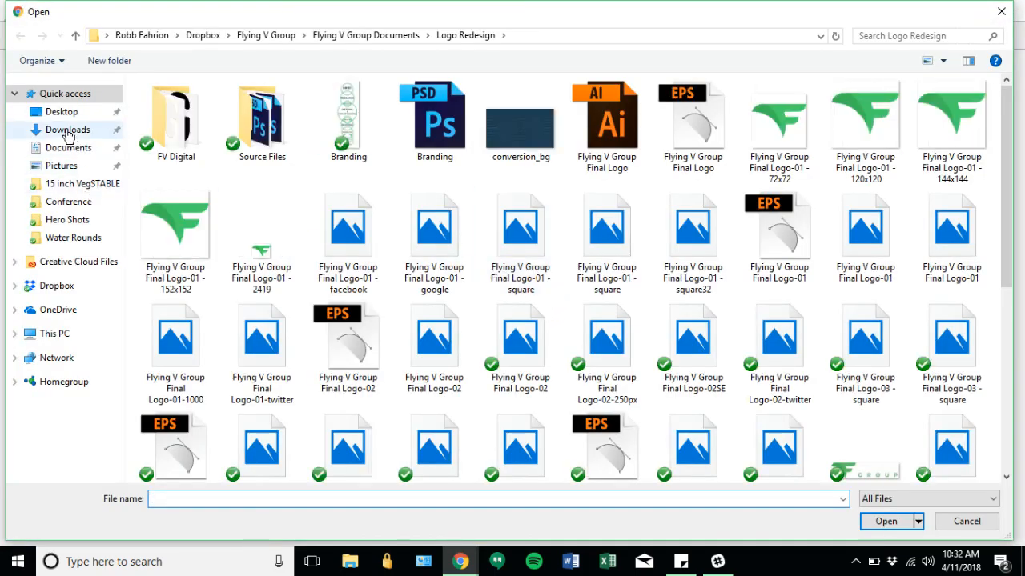
click(68, 129)
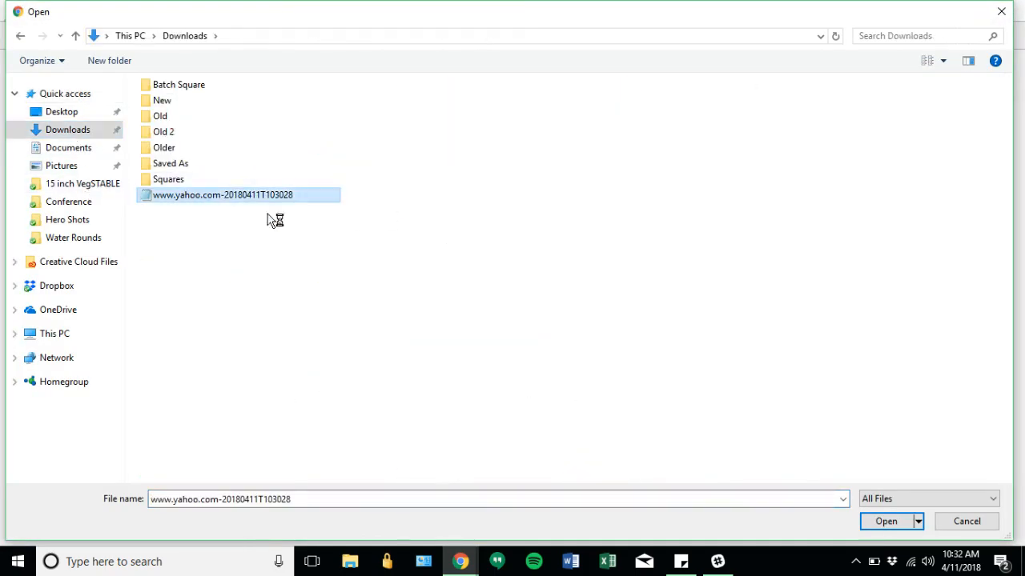
click(885, 521)
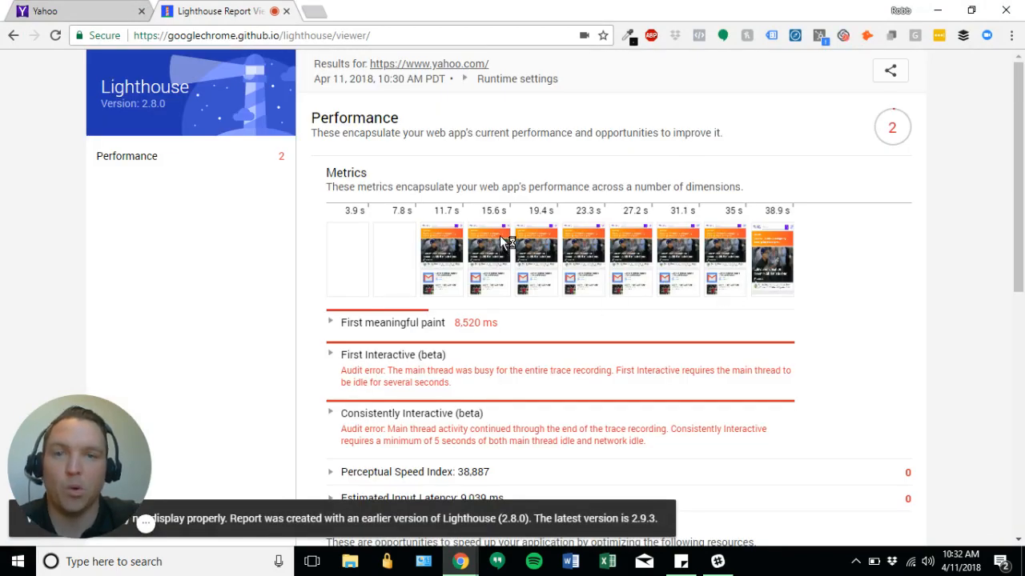
scroll(down, 3)
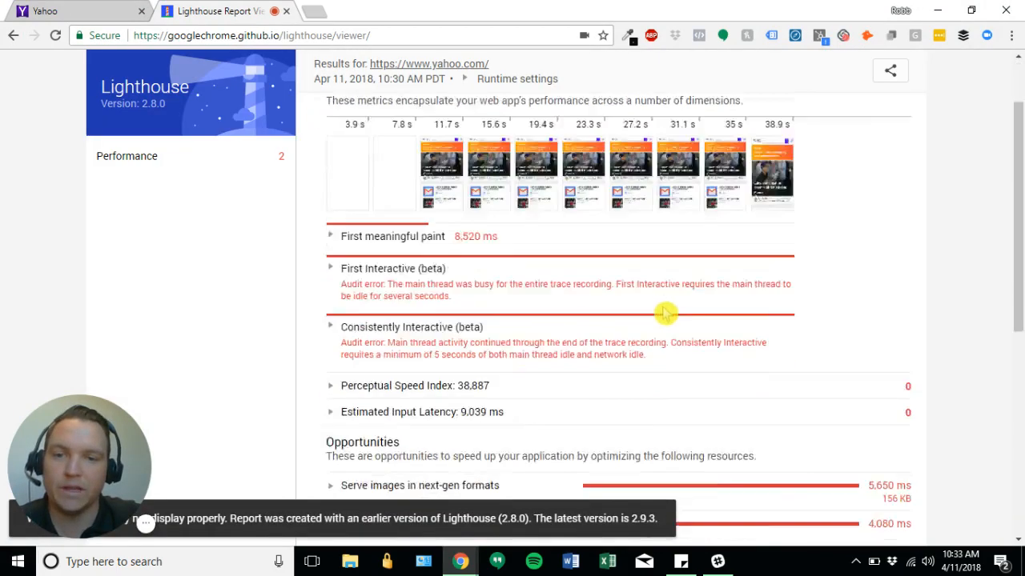
scroll(down, 3)
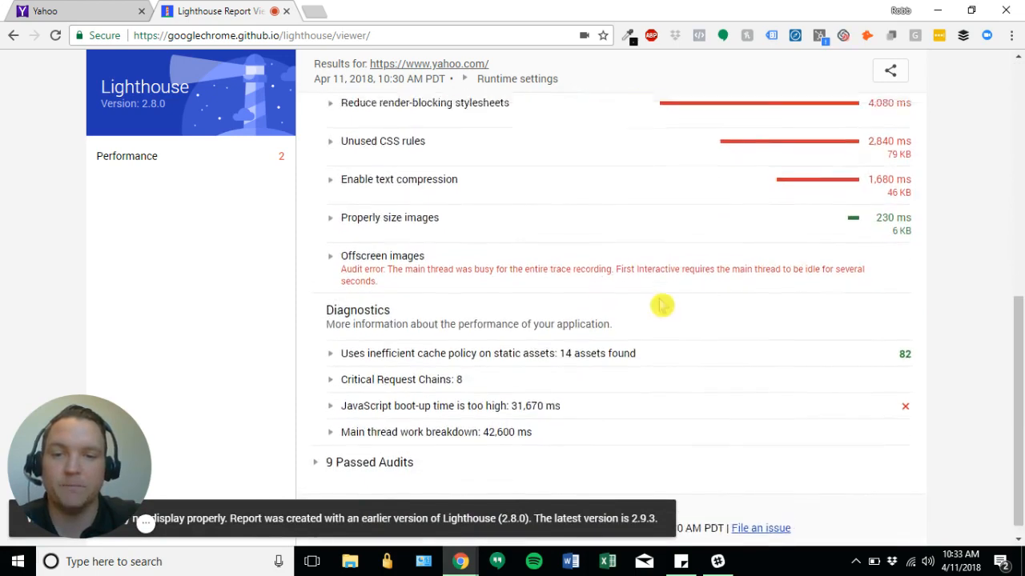
click(890, 70)
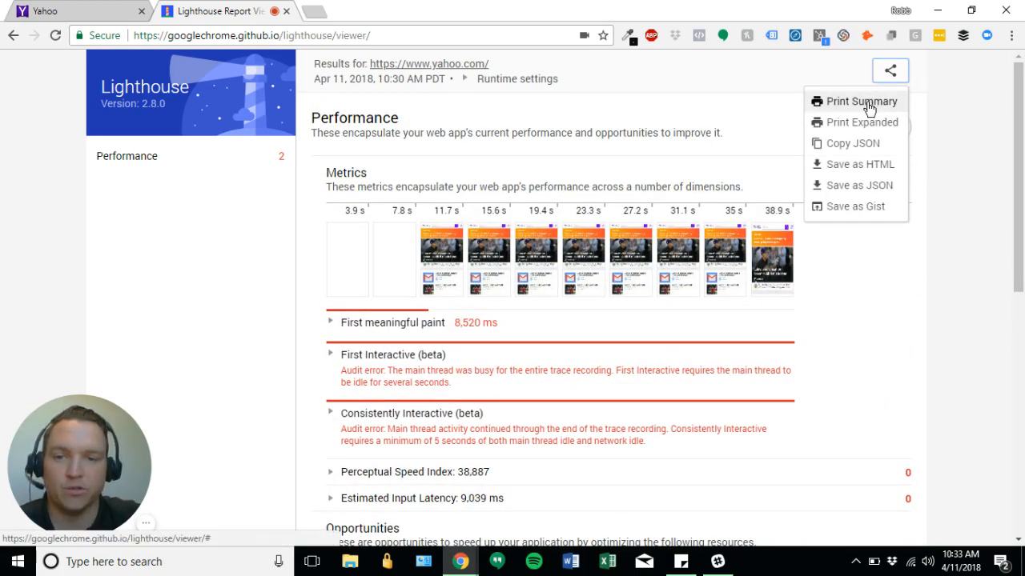
mouse_move(862, 121)
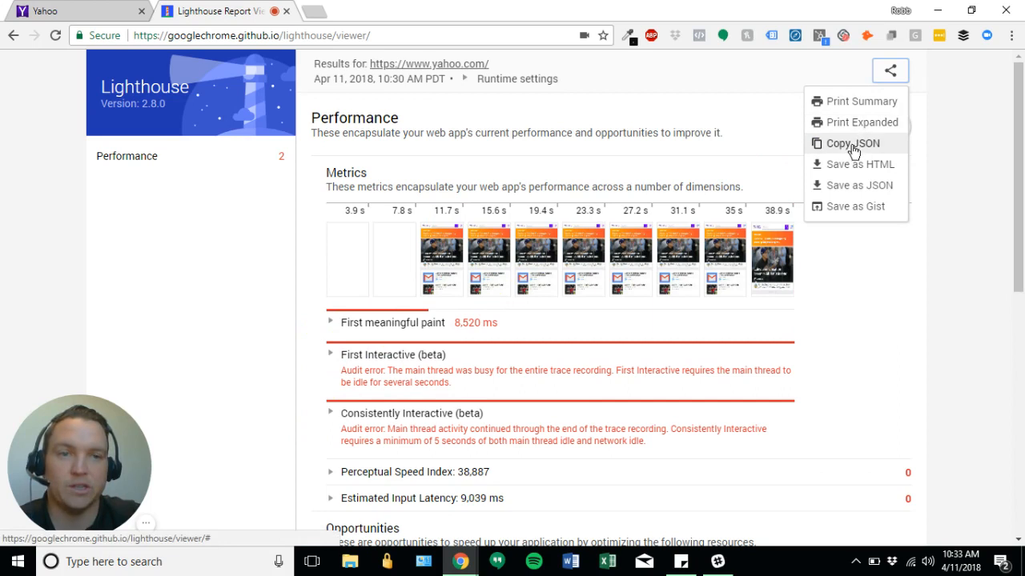
mouse_move(838, 164)
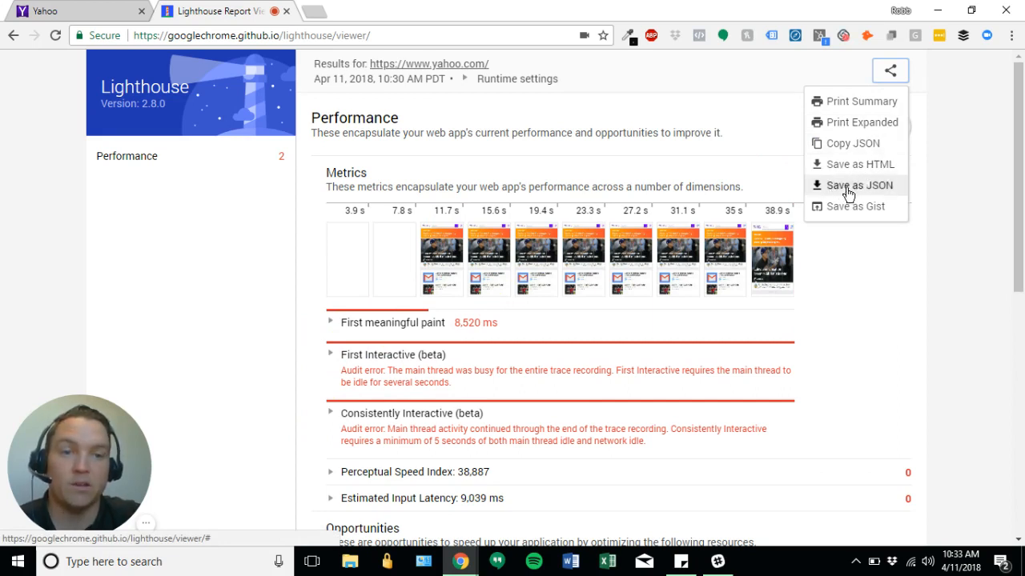
mouse_move(855, 205)
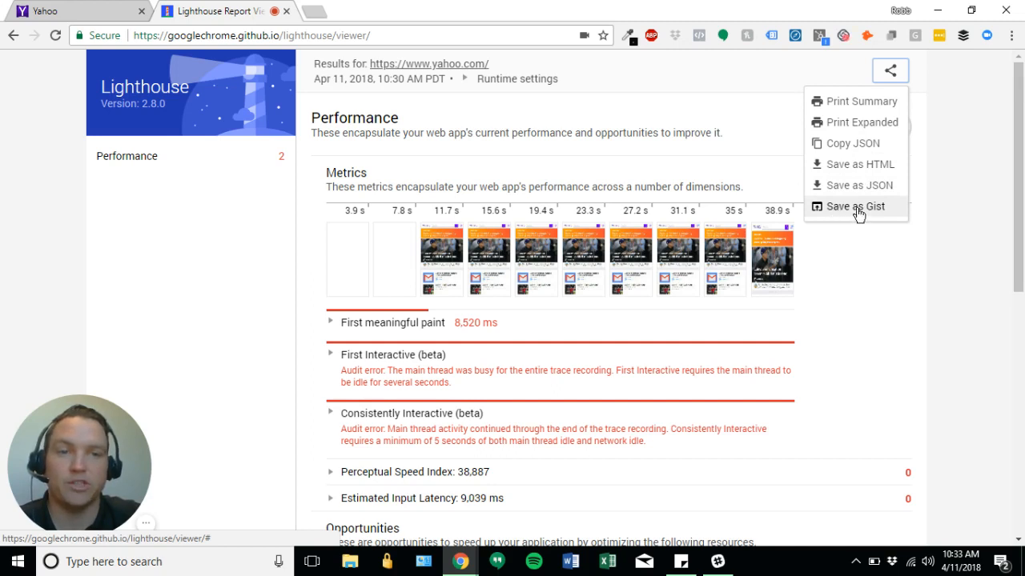
mouse_move(862, 122)
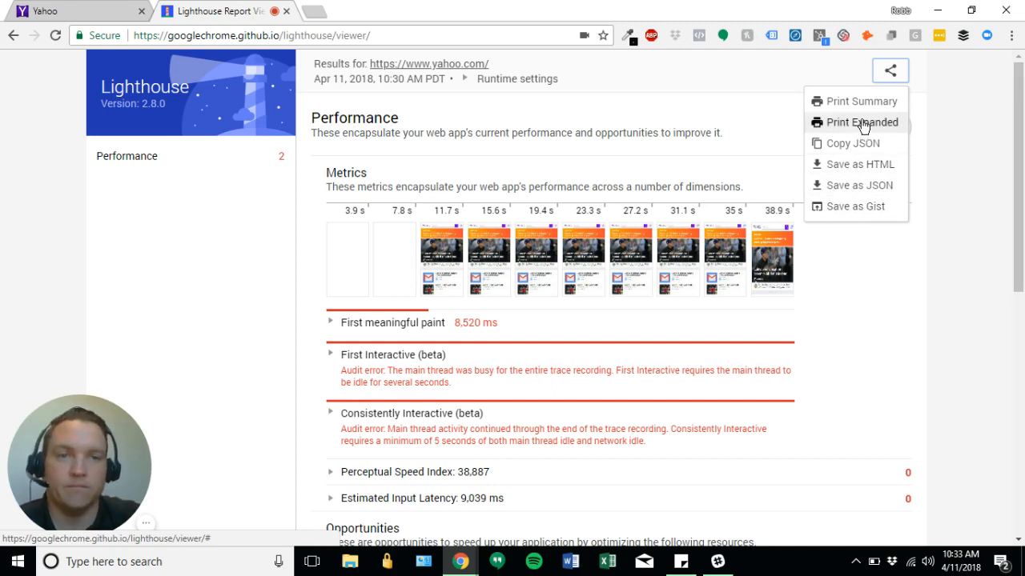
mouse_move(863, 101)
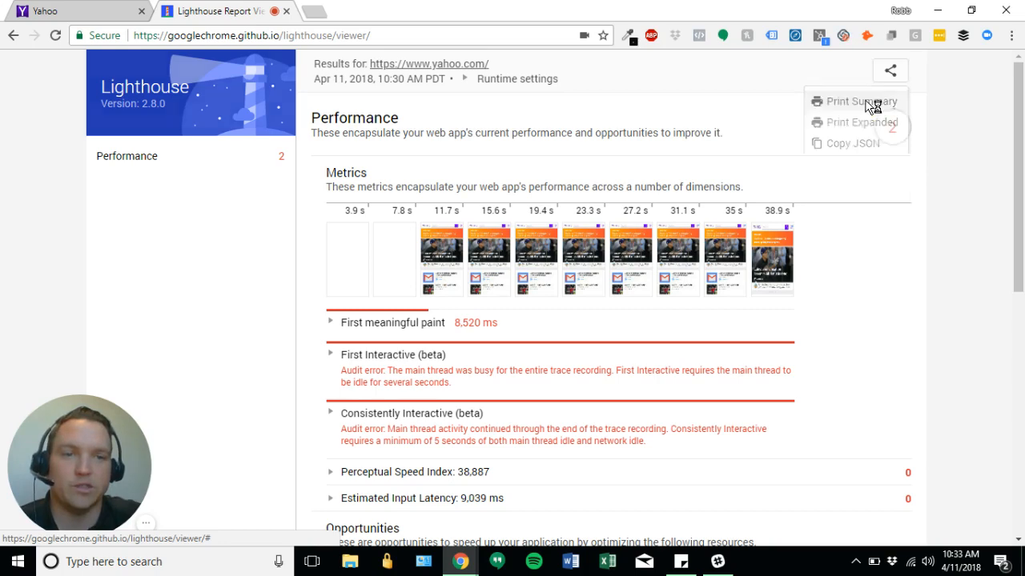
click(858, 101)
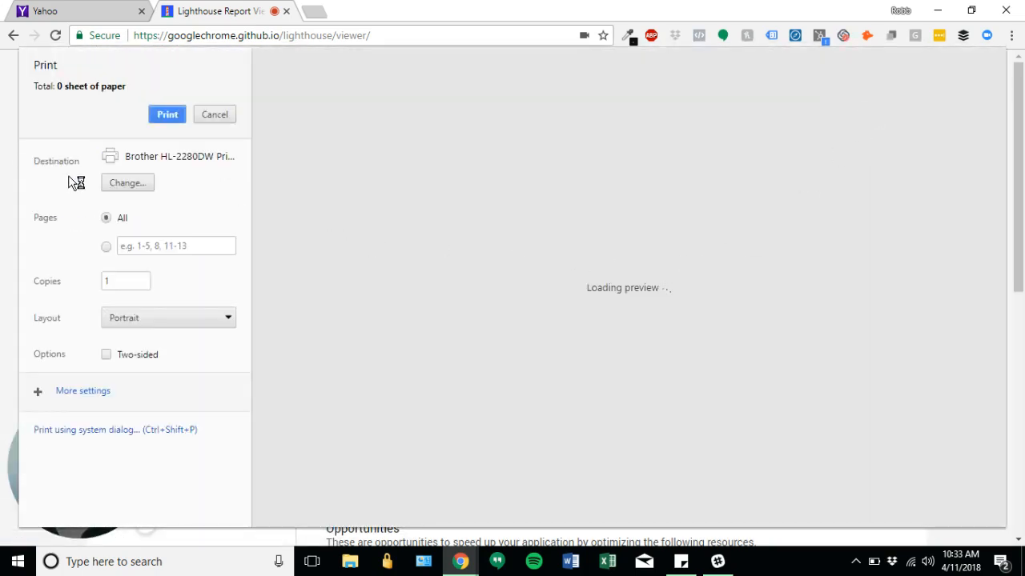
click(126, 182)
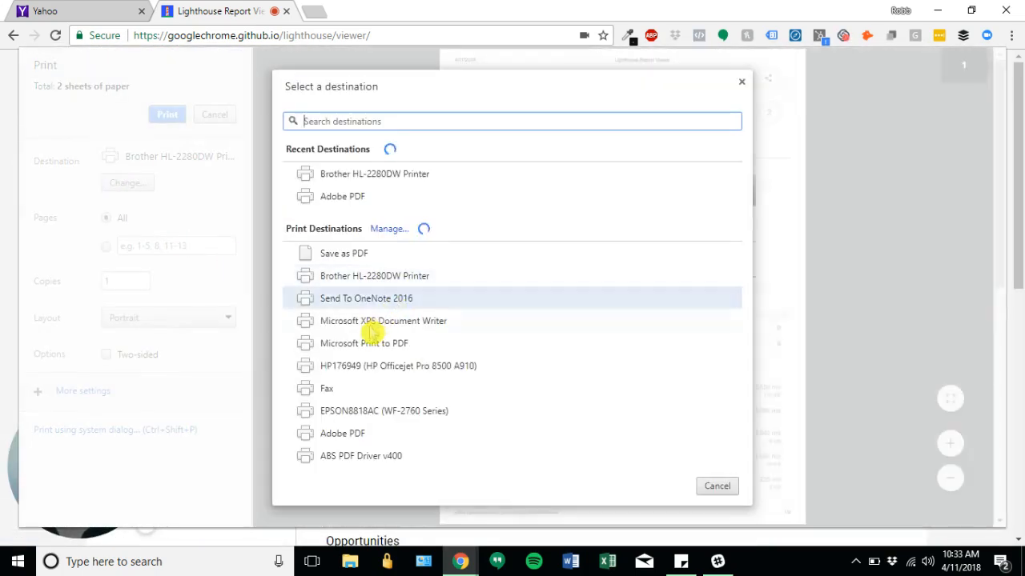
click(342, 253)
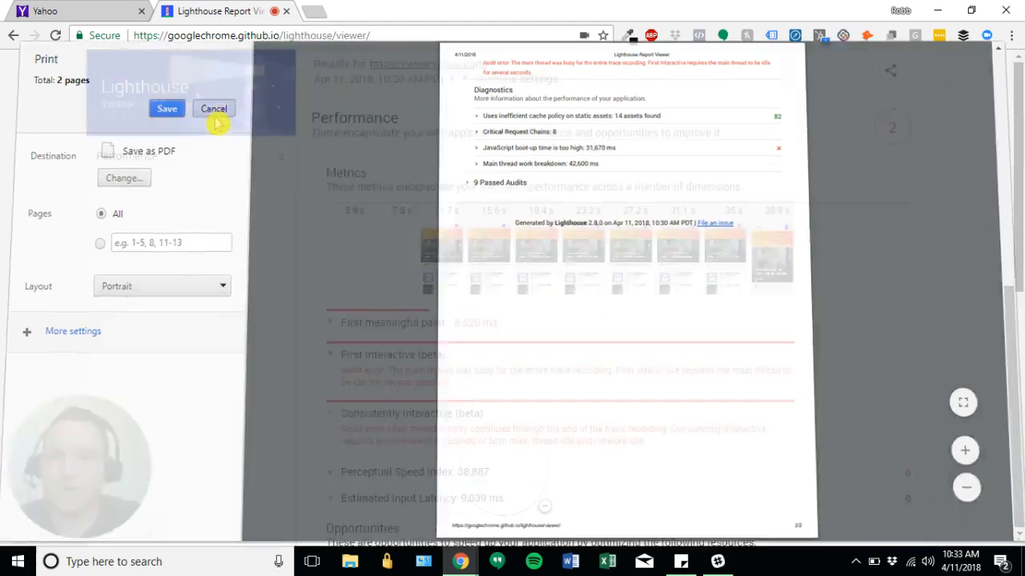
click(214, 109)
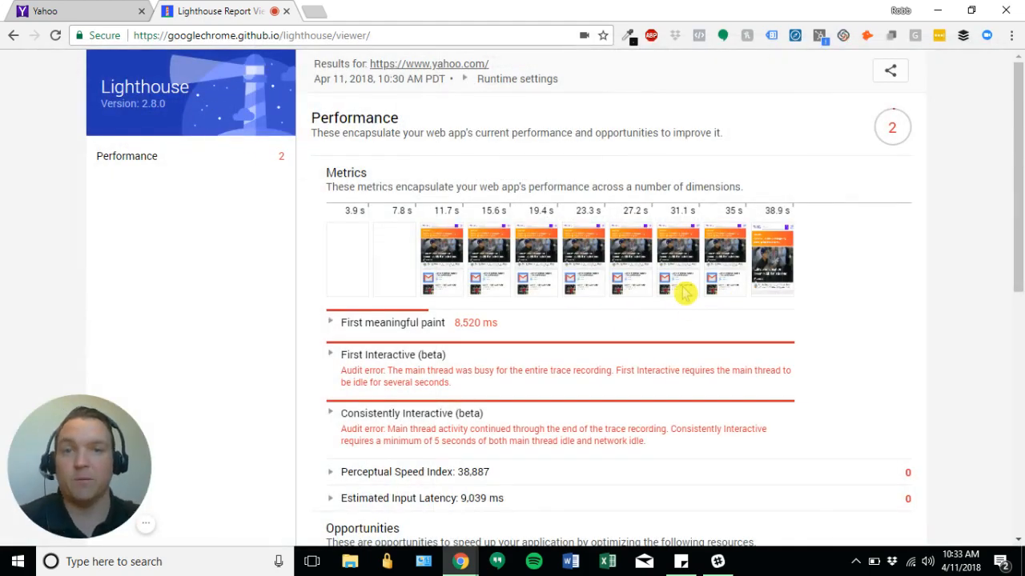